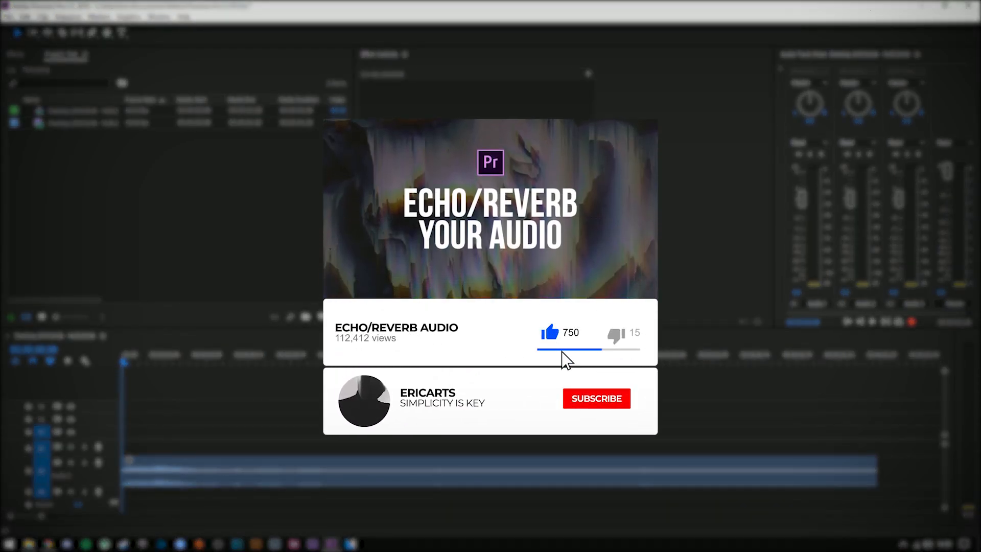
- Select and play the audio clip from about a second in, rewind, and show Effects
click(595, 398)
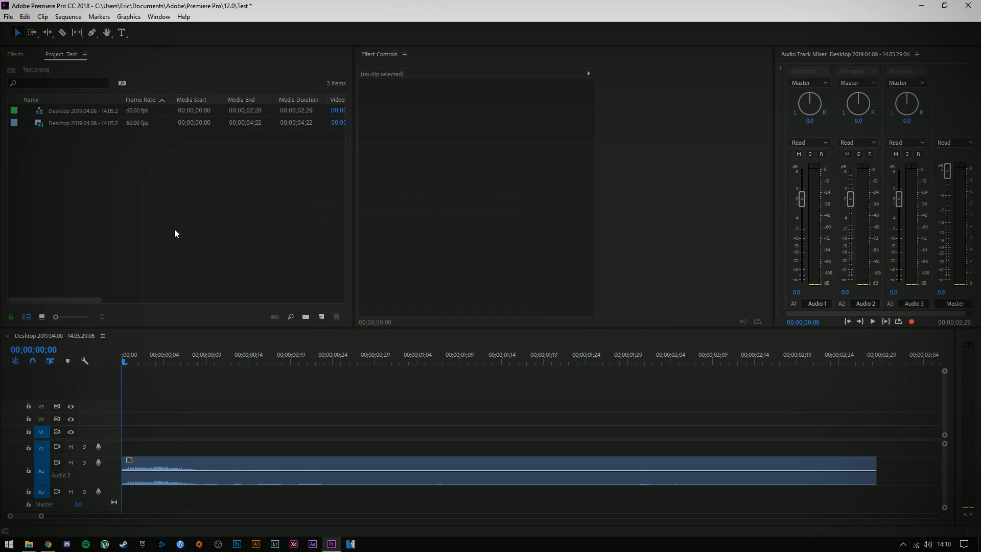
click(83, 110)
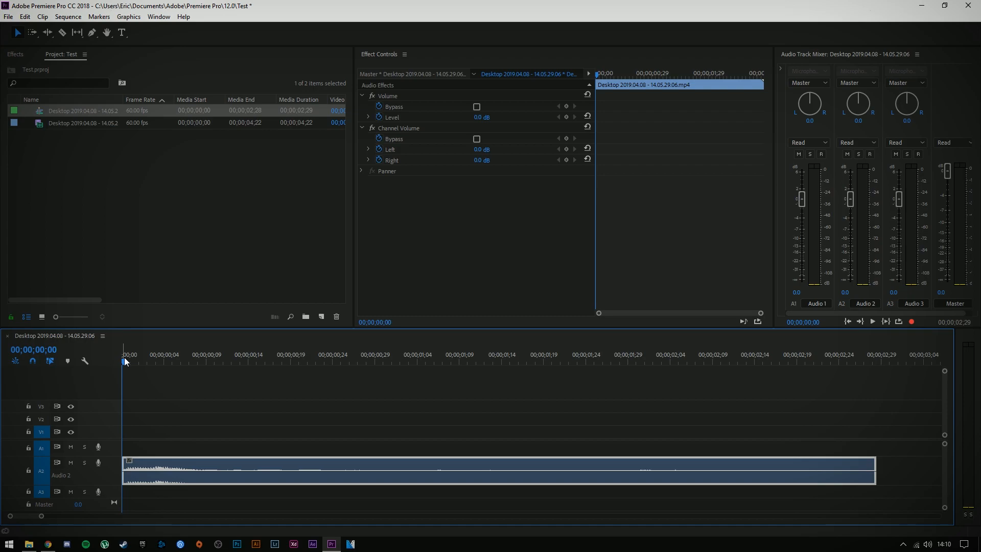
click(872, 321)
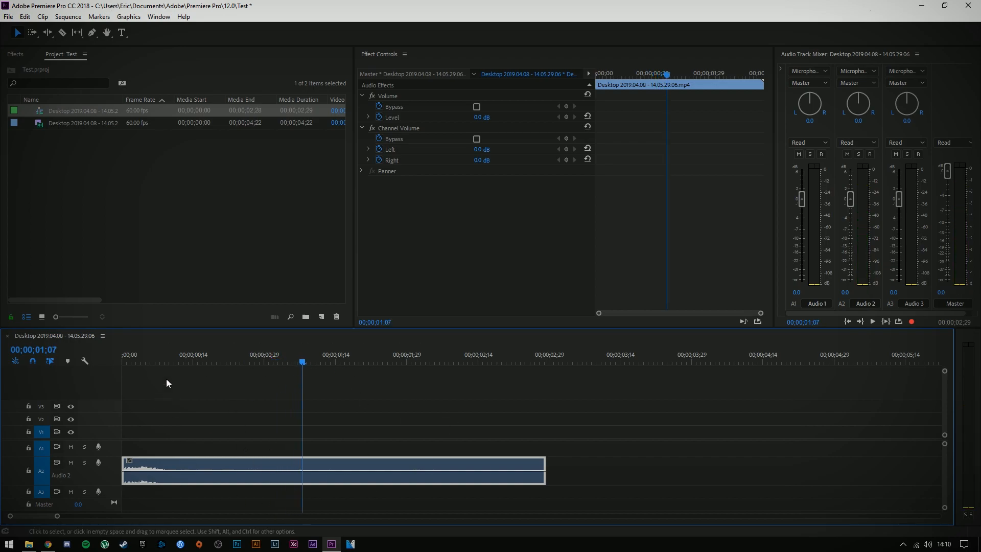
click(125, 361)
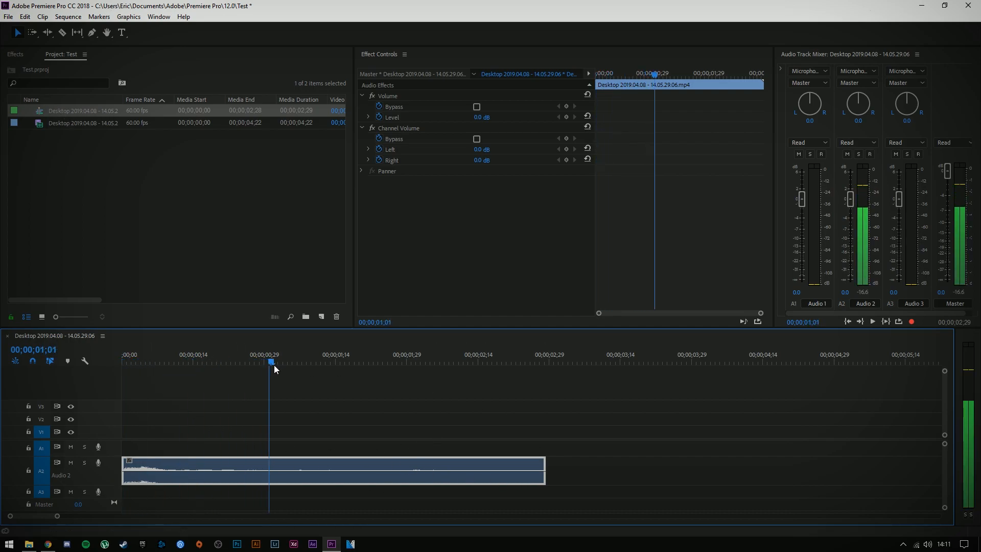
click(123, 361)
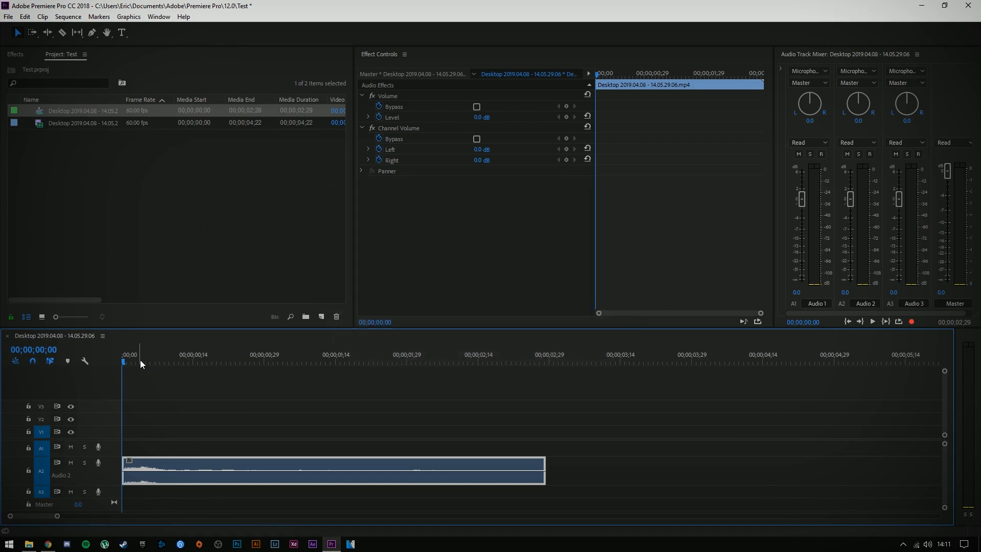
click(15, 54)
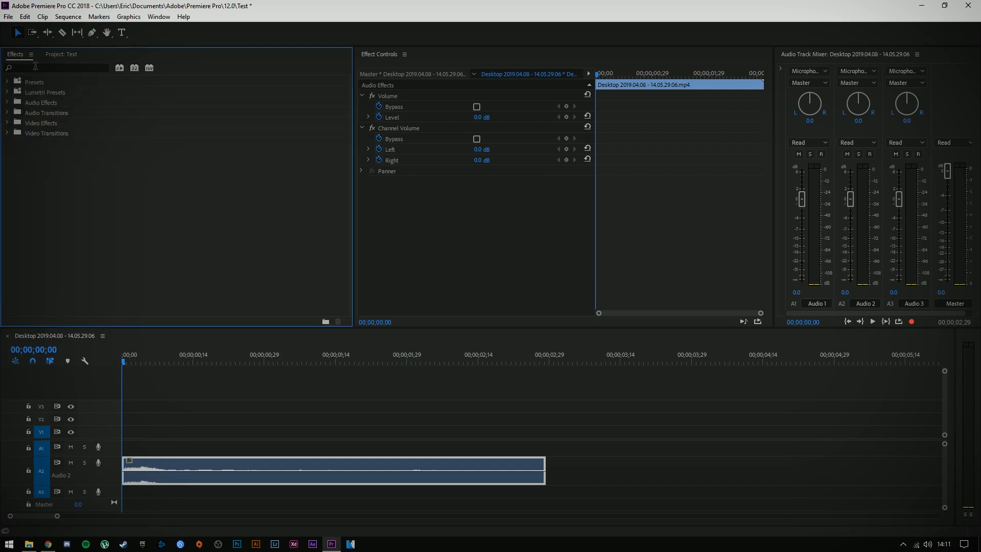
- Search effects for 'reve' and apply Studio Reverb with the Great Hall preset
text(reverb)
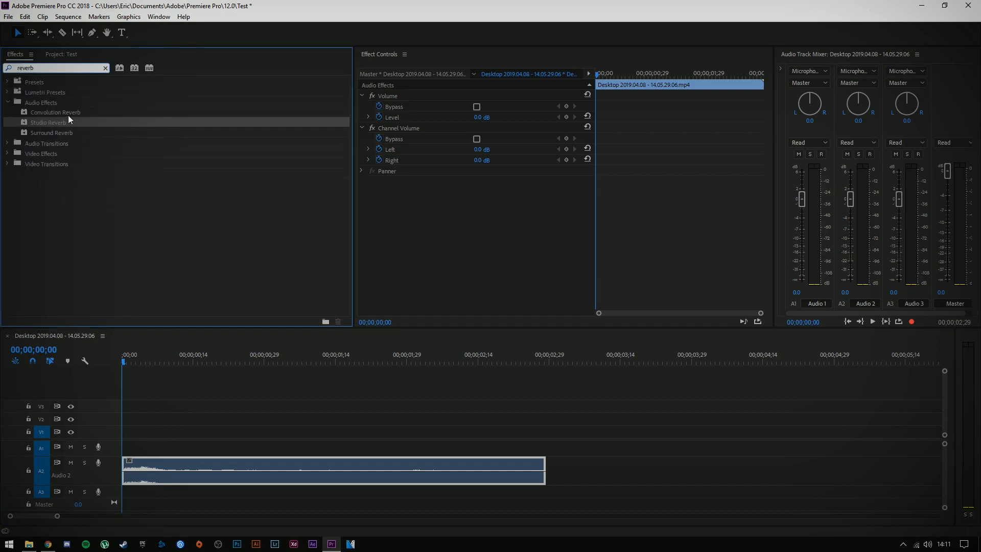
mouse_move(114, 133)
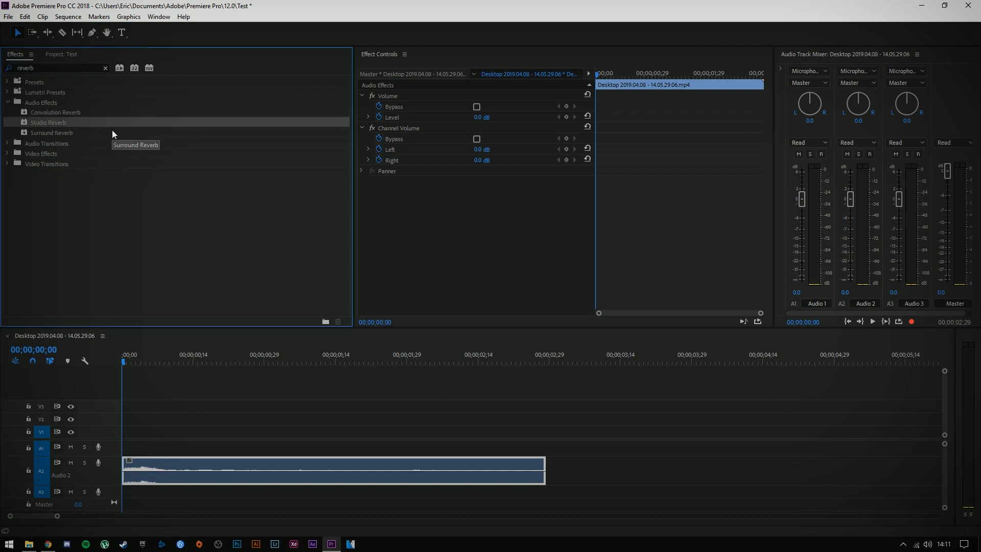
mouse_move(78, 152)
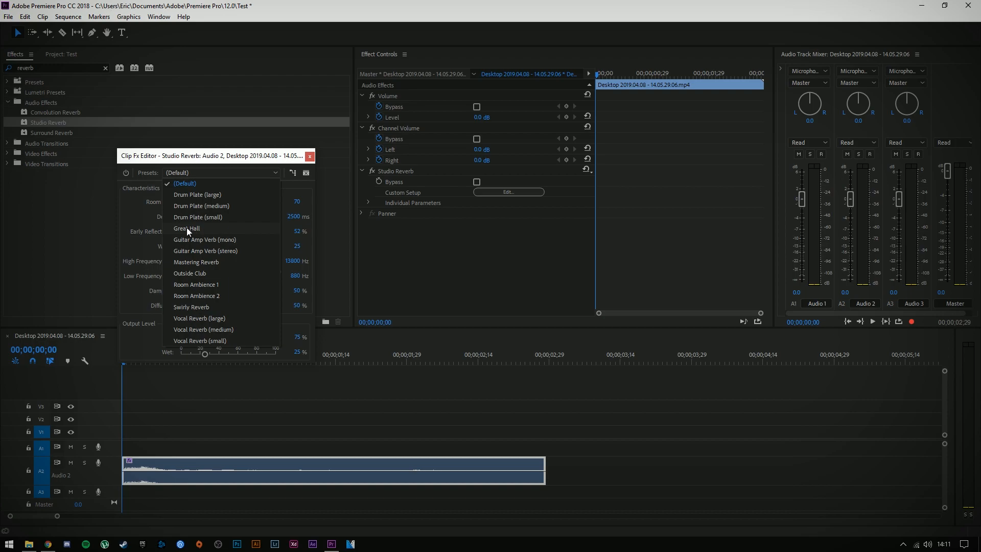
click(186, 228)
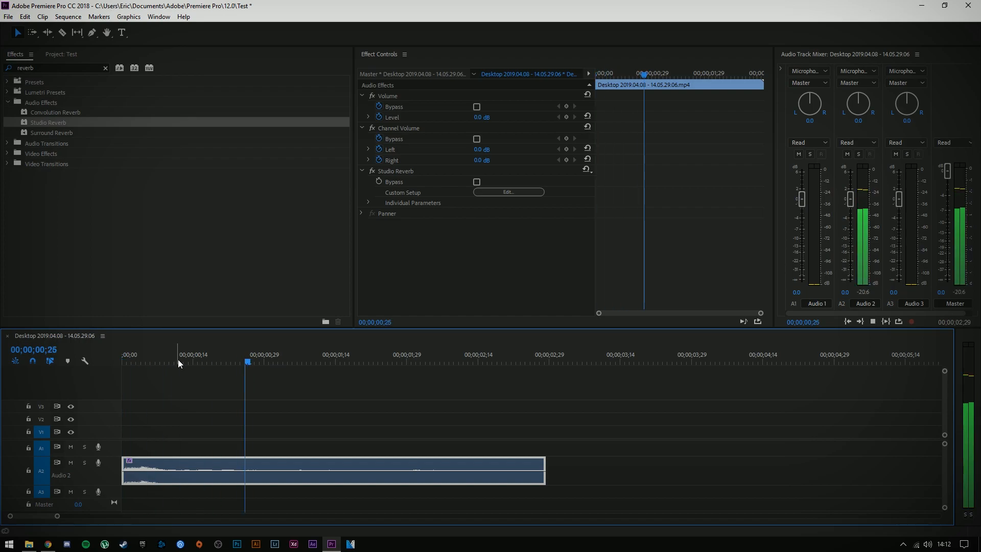
- Inspect the Studio Reverb Great Hall settings in the Clip Fx Editor, then close it
click(507, 192)
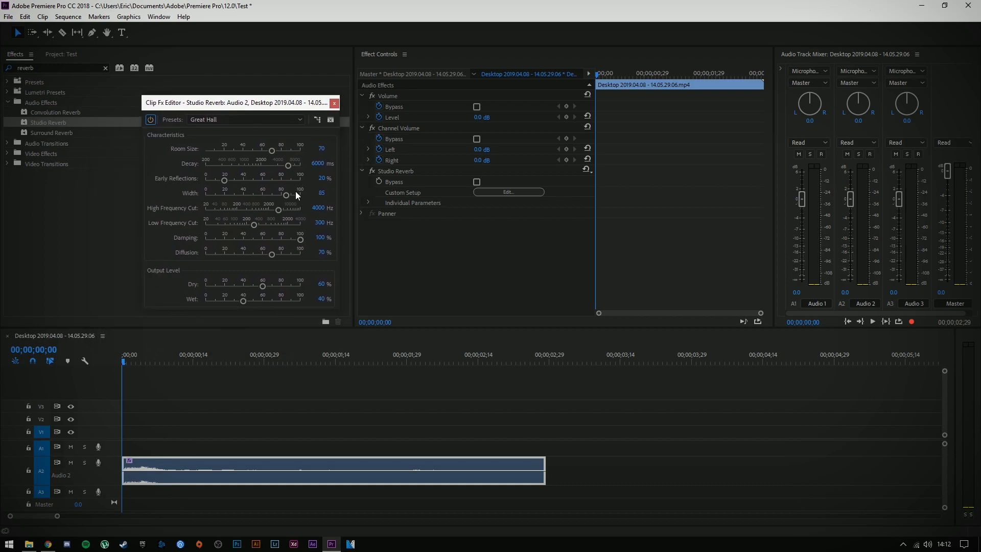
click(334, 103)
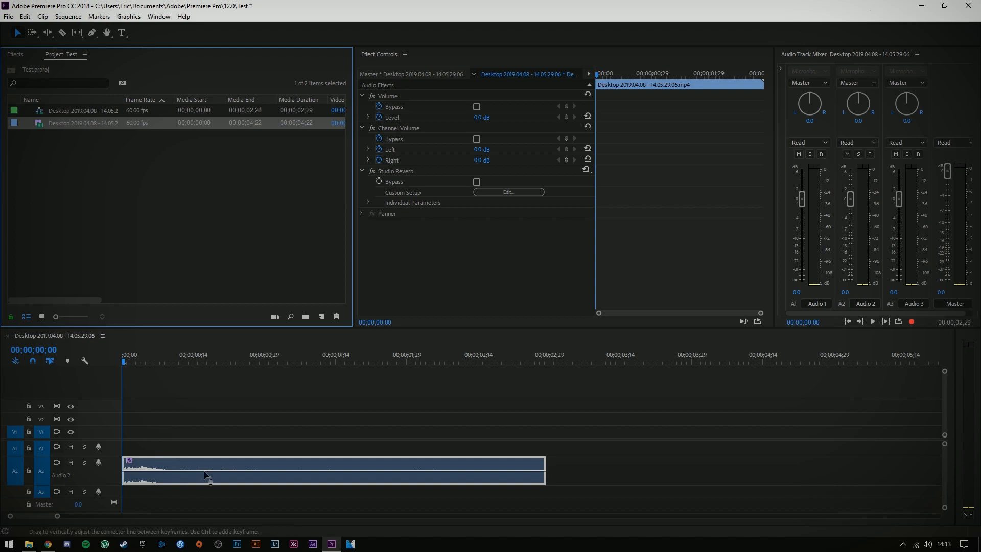
- Play the reverb clip, then build a new sequence from the original recording and adjust its clip
click(231, 362)
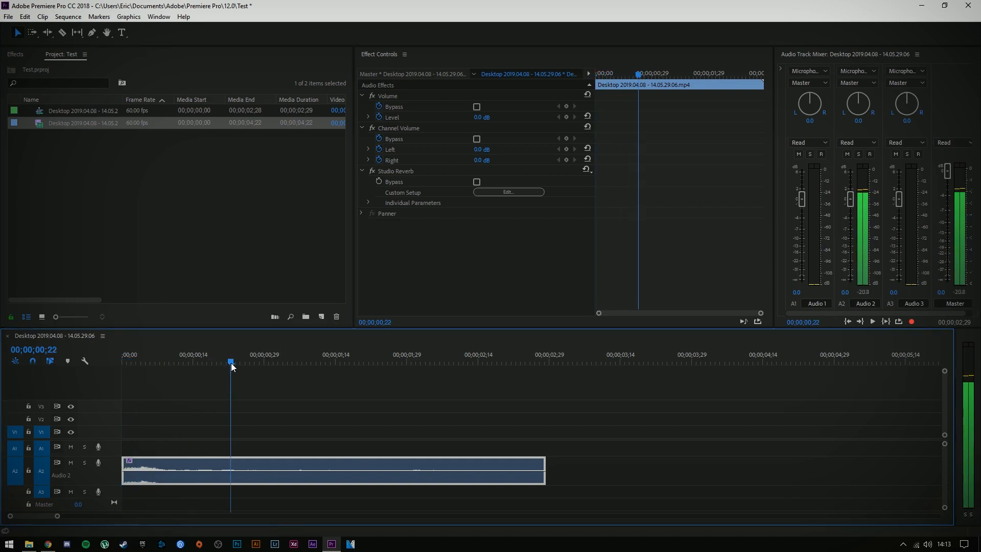
right_click(82, 123)
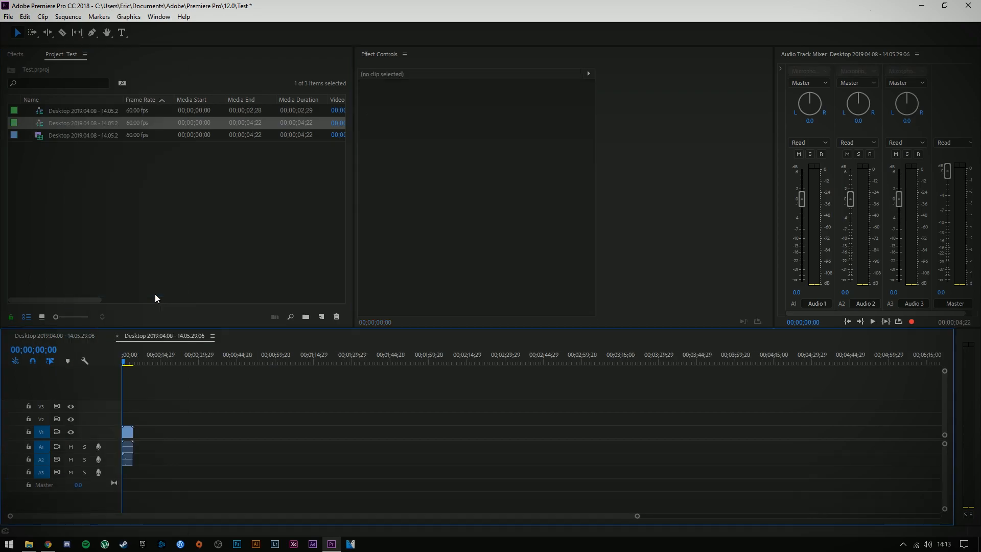
right_click(128, 431)
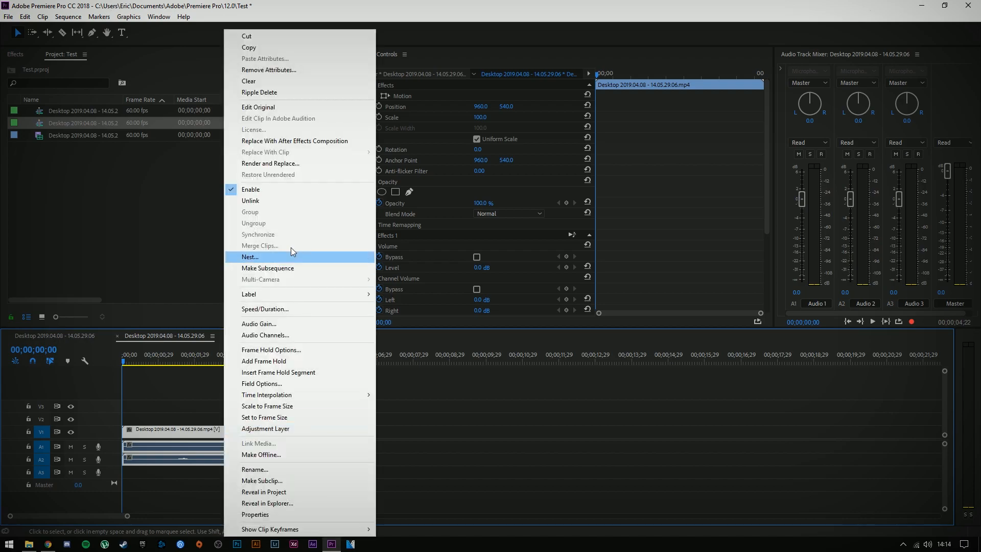
click(249, 257)
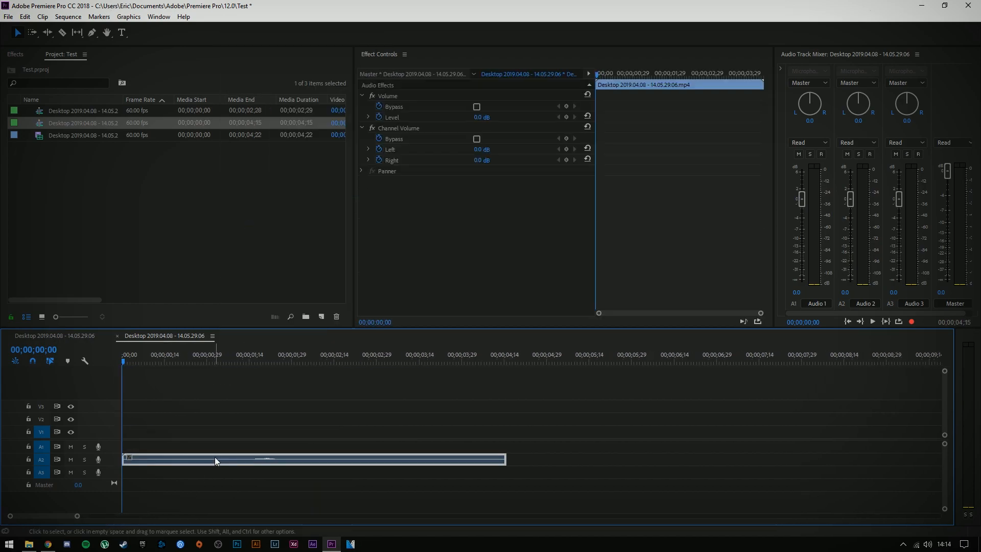
mouse_move(368, 443)
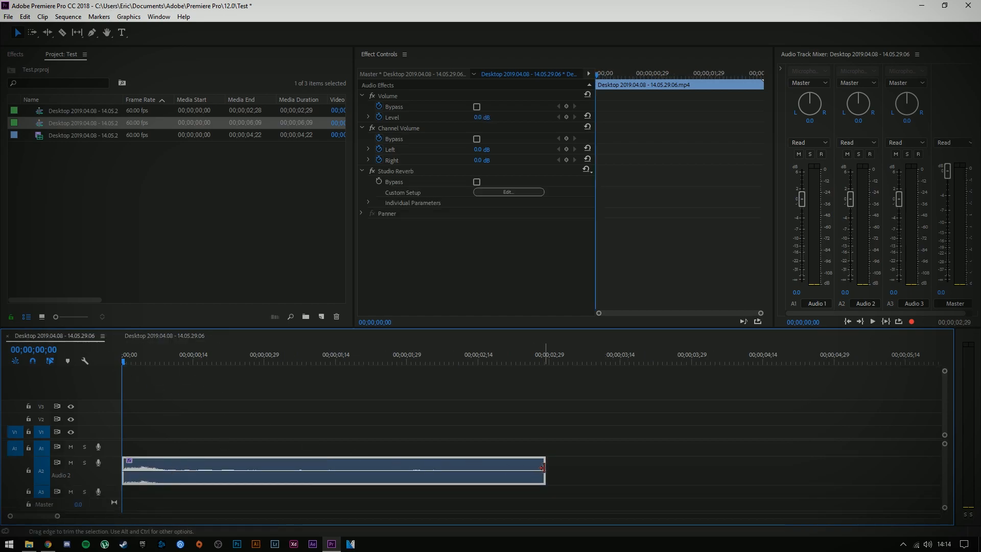
- Add a -287.5 dB silent section, nest it, and apply Studio Reverb with presets shown
right_click(165, 472)
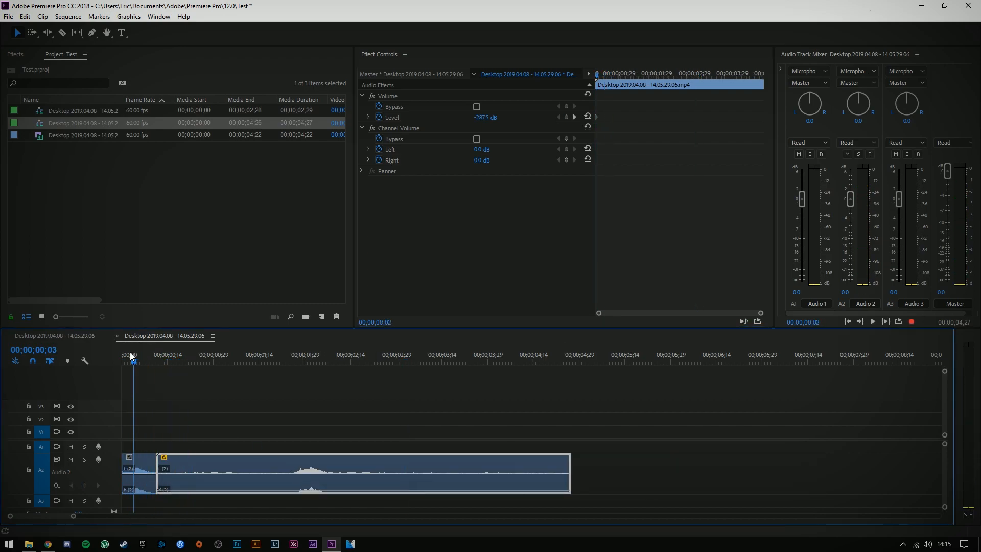
click(155, 354)
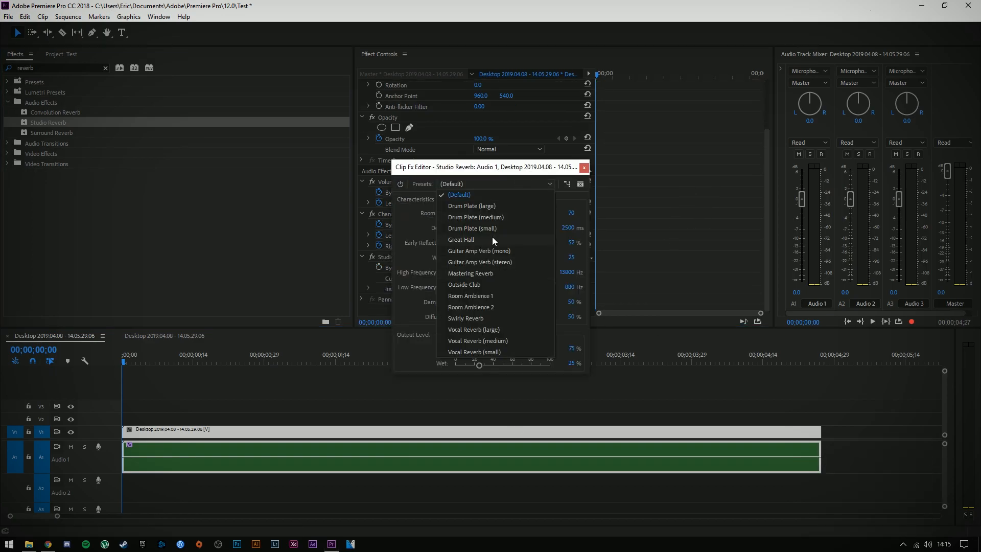
- Set the longer clip's reverb to Great Hall and play near its end to hear the tail
click(583, 167)
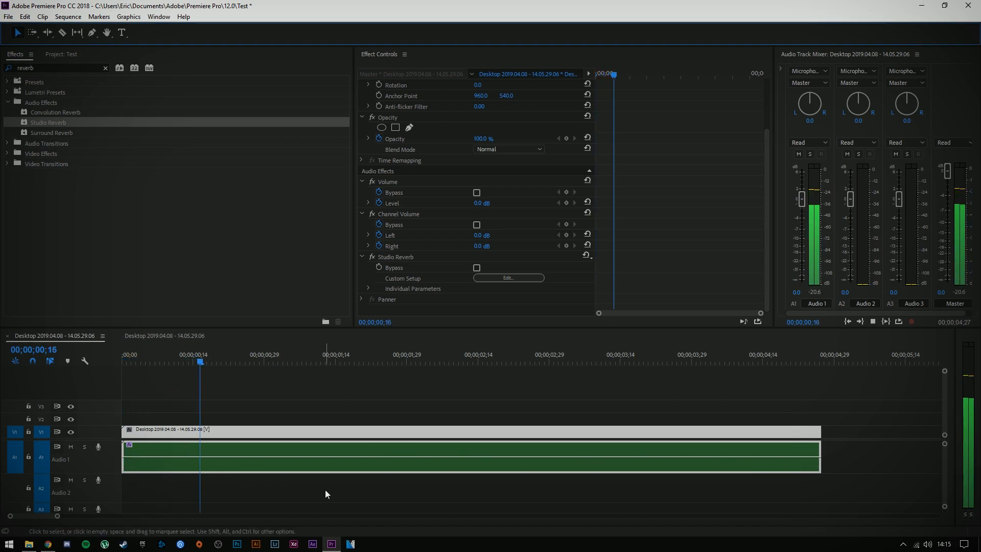
click(485, 362)
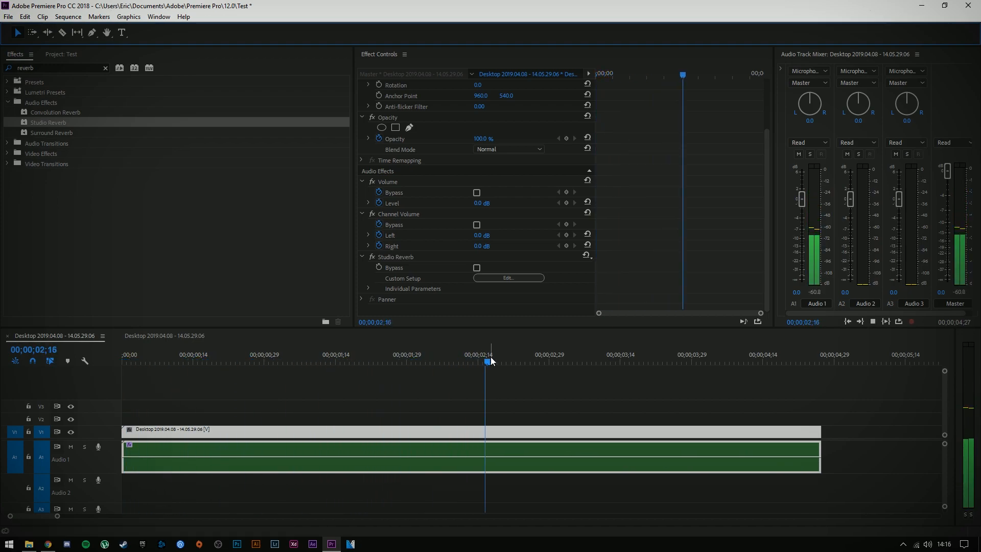